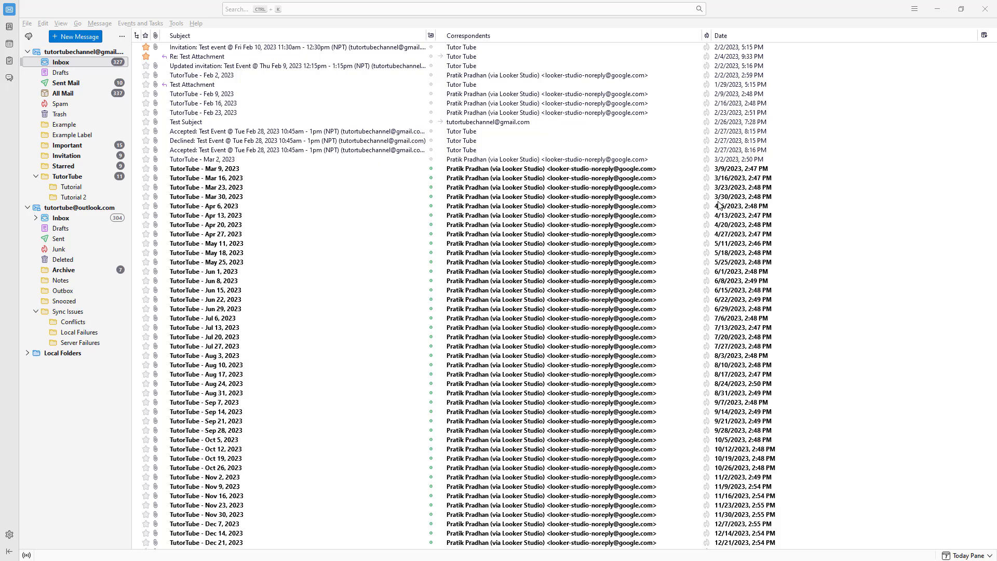
mouse_move(523, 310)
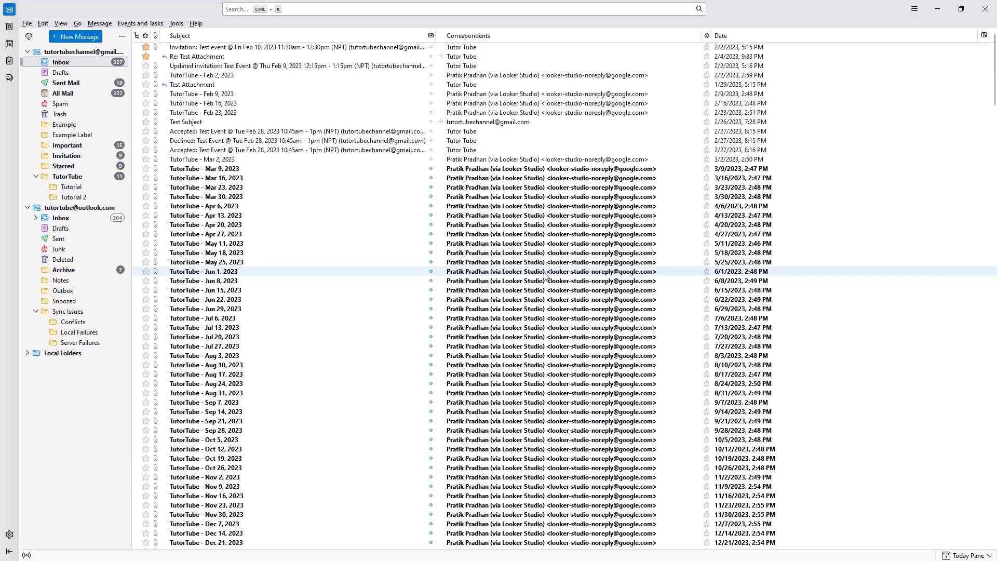
mouse_move(547, 281)
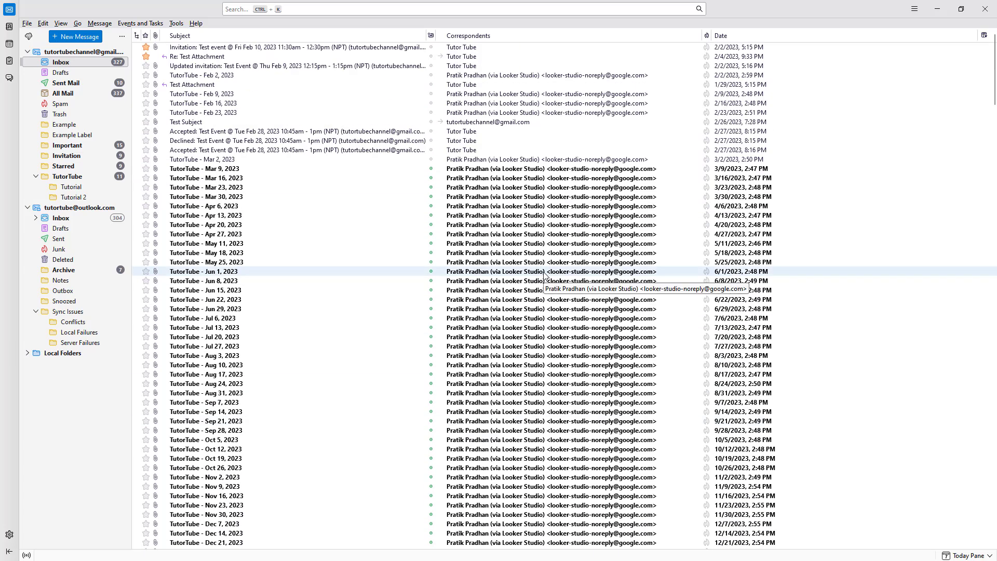
mouse_move(564, 269)
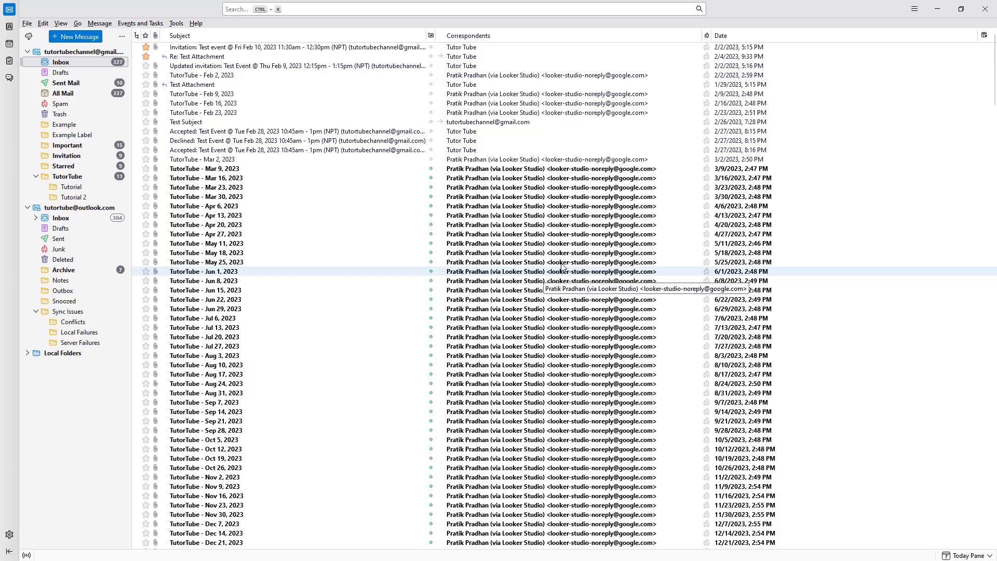
Enable Message List Header via App Menu > View > Layout, showing Inbox with 384 messages
left_click(915, 8)
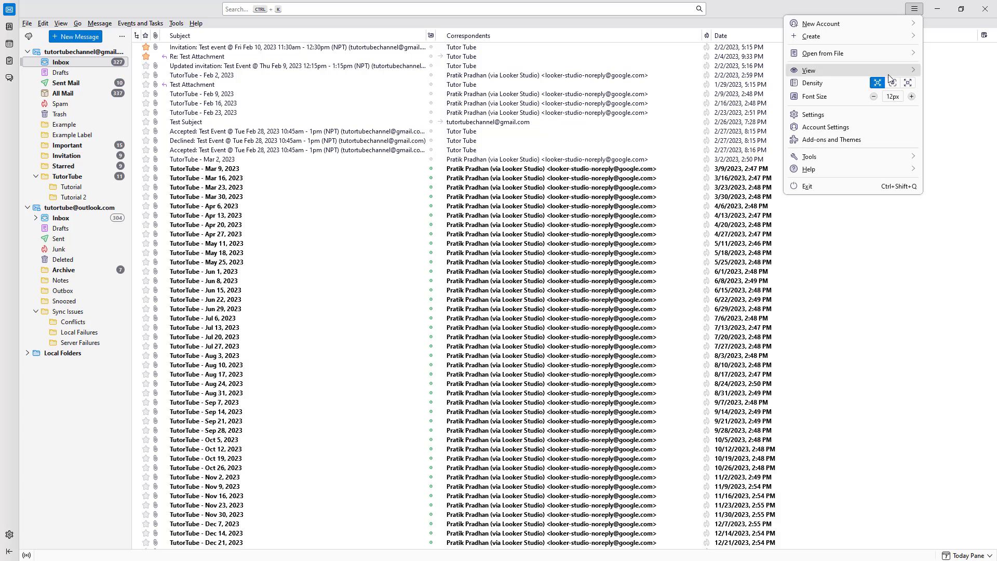
left_click(808, 69)
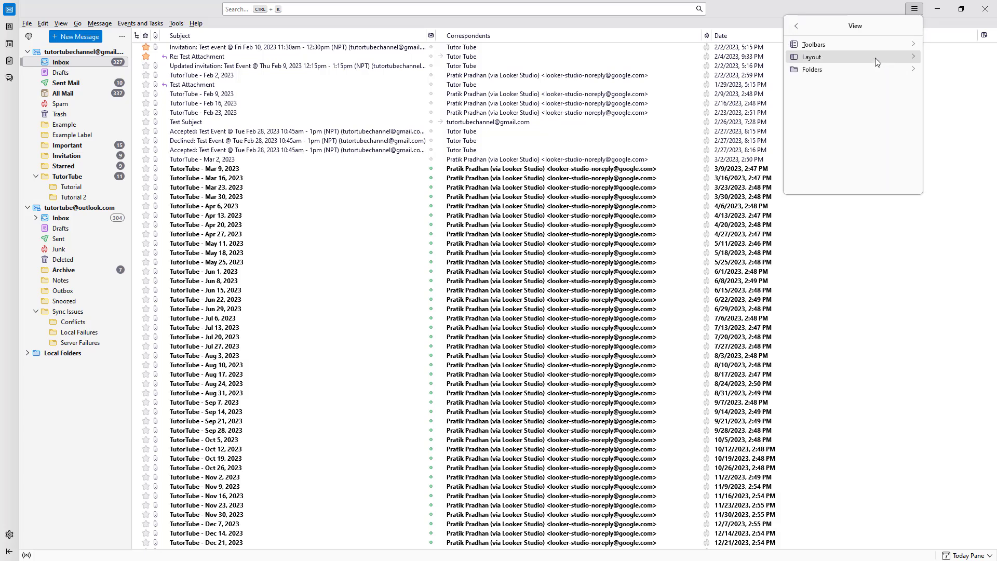
left_click(811, 56)
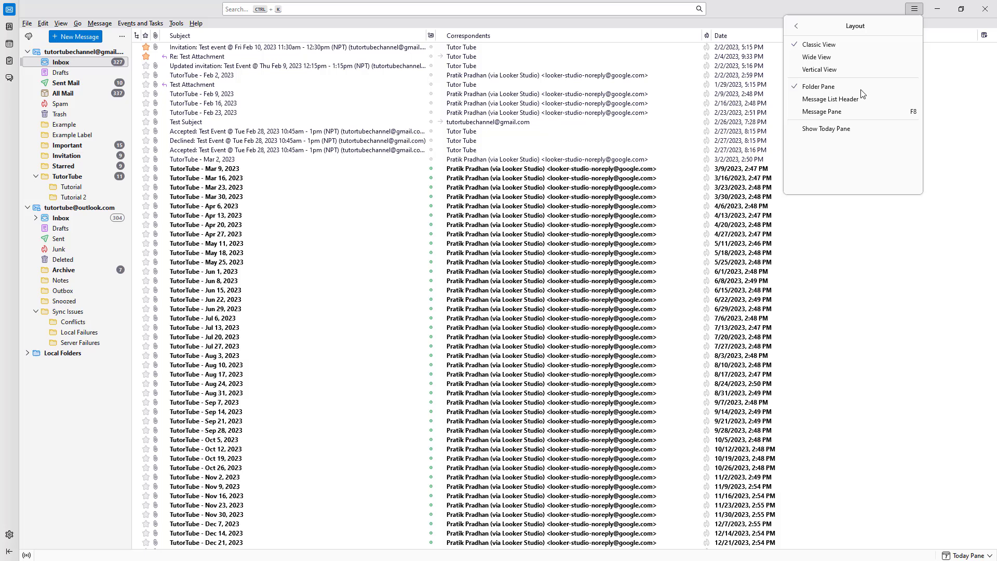
mouse_move(829, 99)
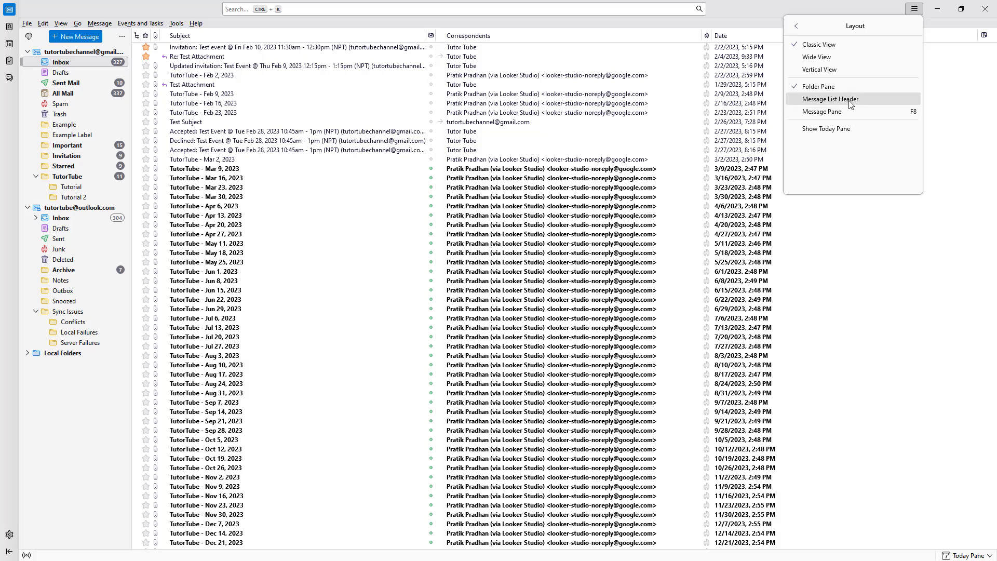
left_click(829, 99)
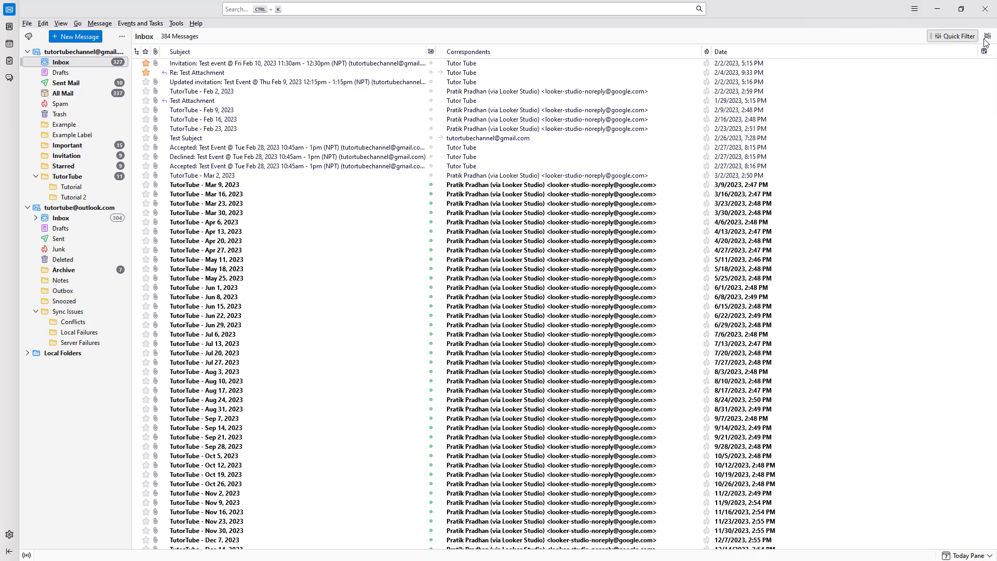
Switch the inbox from table rows to Cards View using the header's display options
left_click(988, 36)
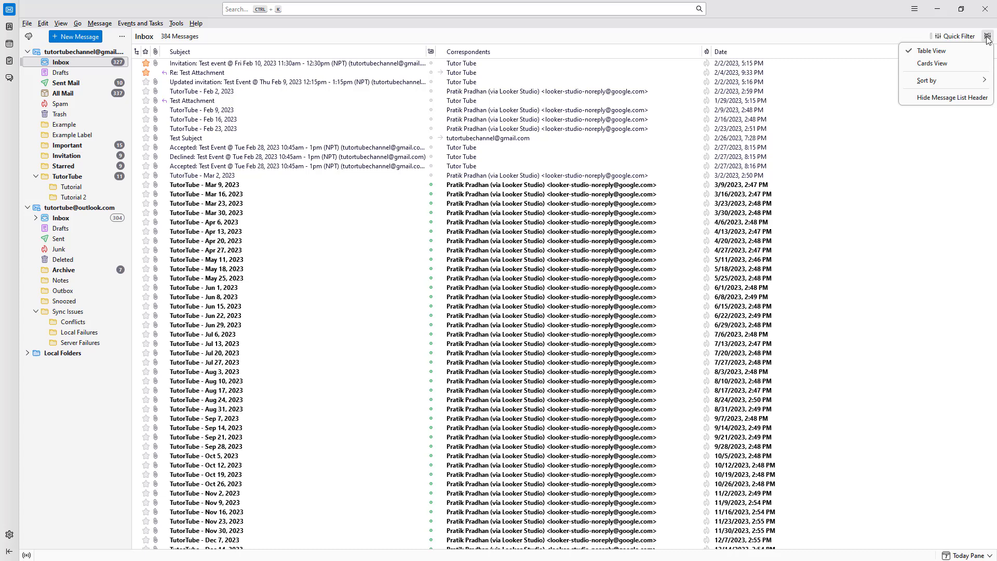
mouse_move(931, 50)
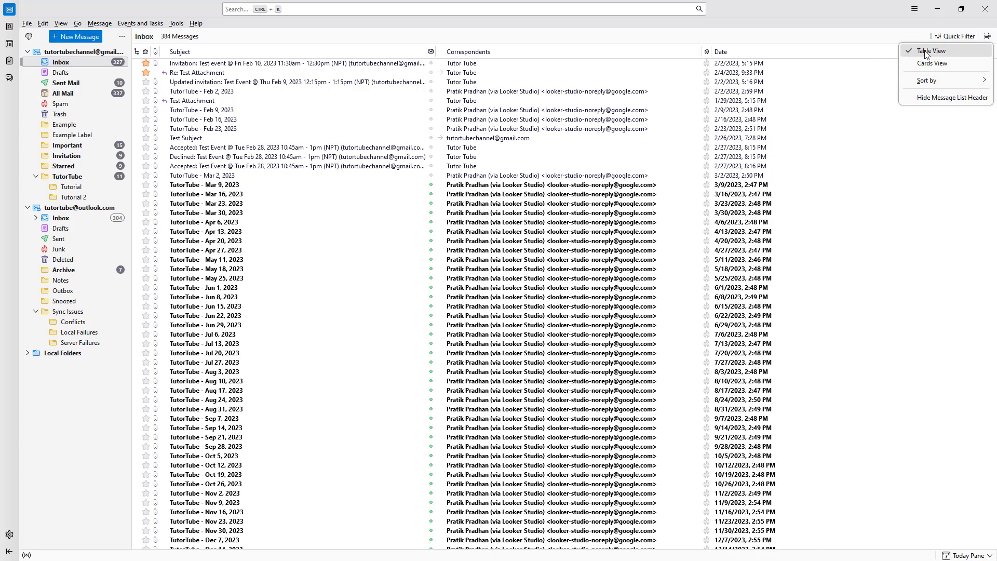
mouse_move(933, 64)
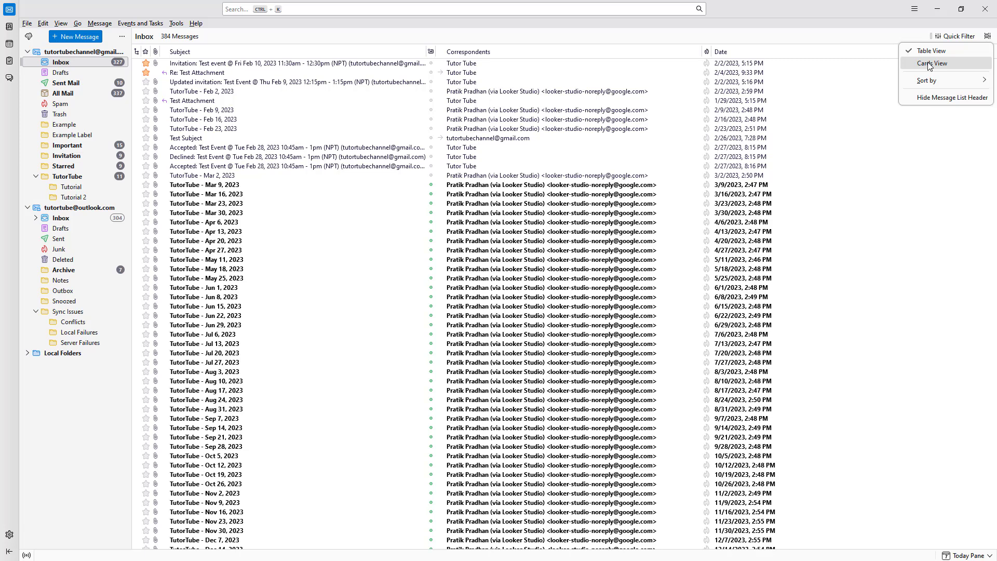
left_click(934, 64)
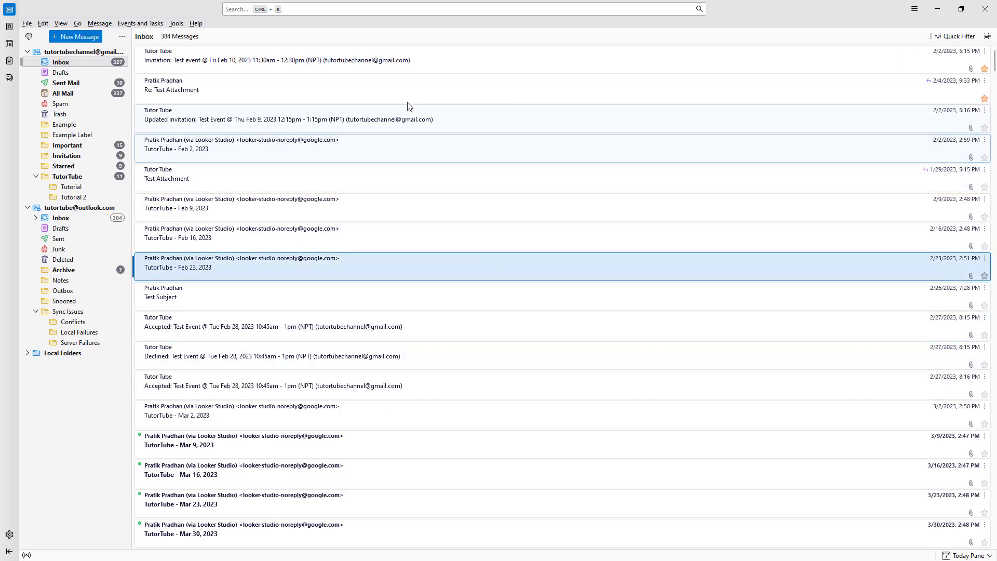
scroll("down", 3)
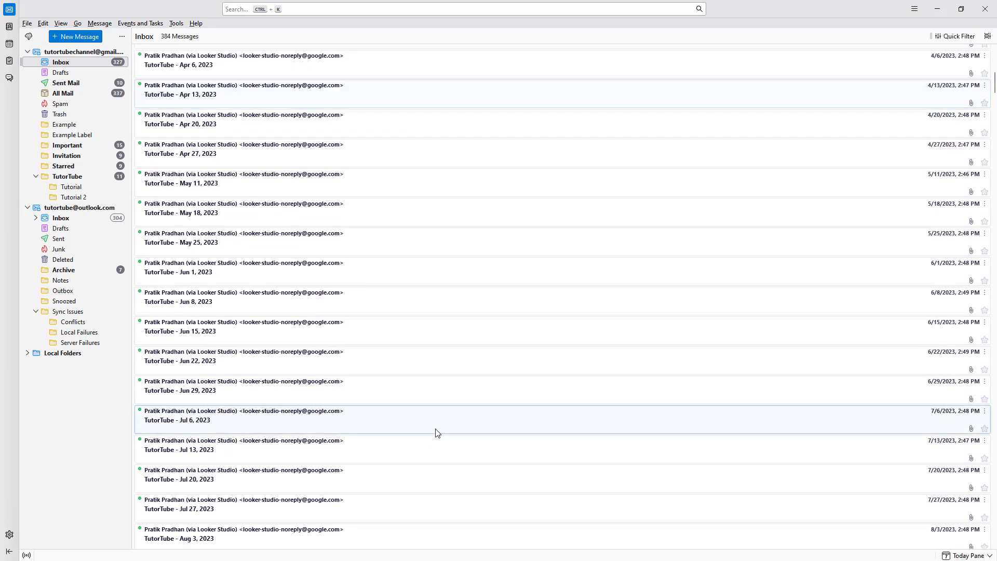
scroll("down", 3)
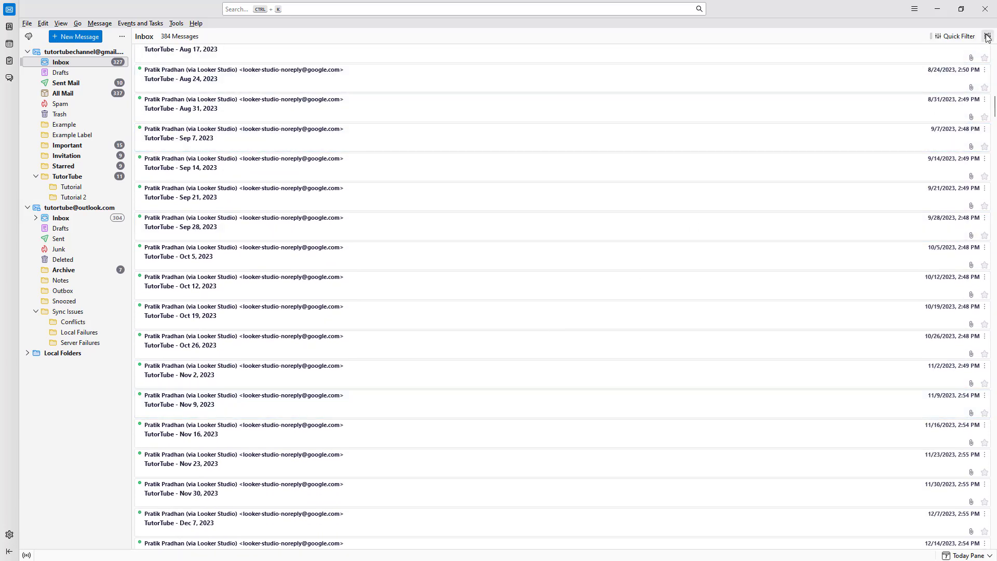
Keep Cards View selected and hide the message list header from the display options
left_click(988, 36)
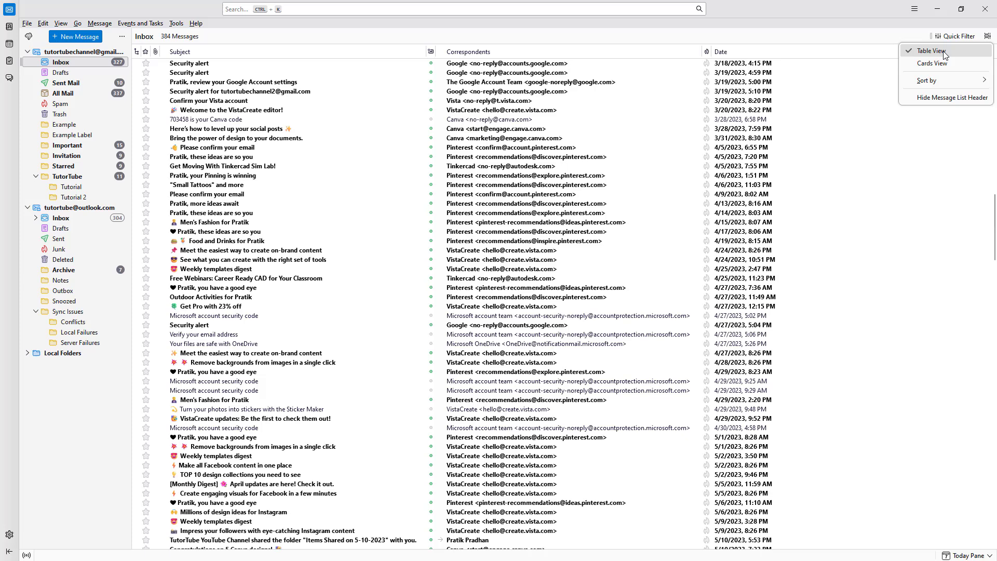
left_click(933, 63)
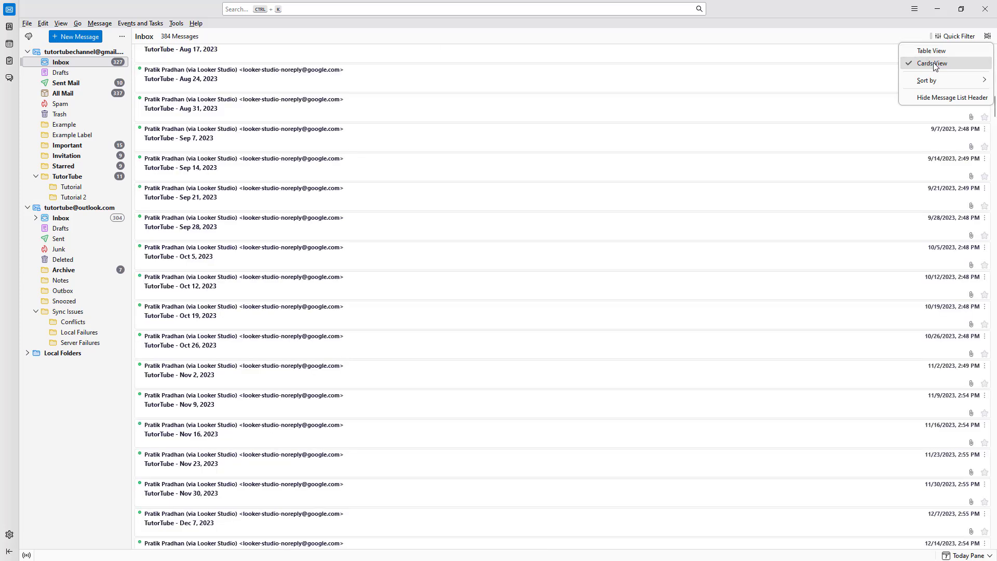
mouse_move(953, 98)
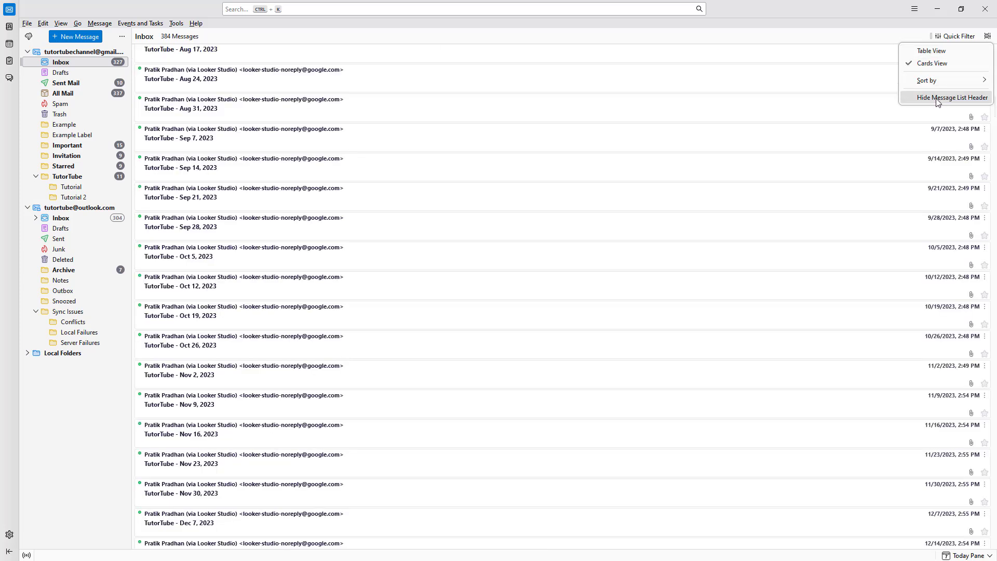
mouse_move(948, 103)
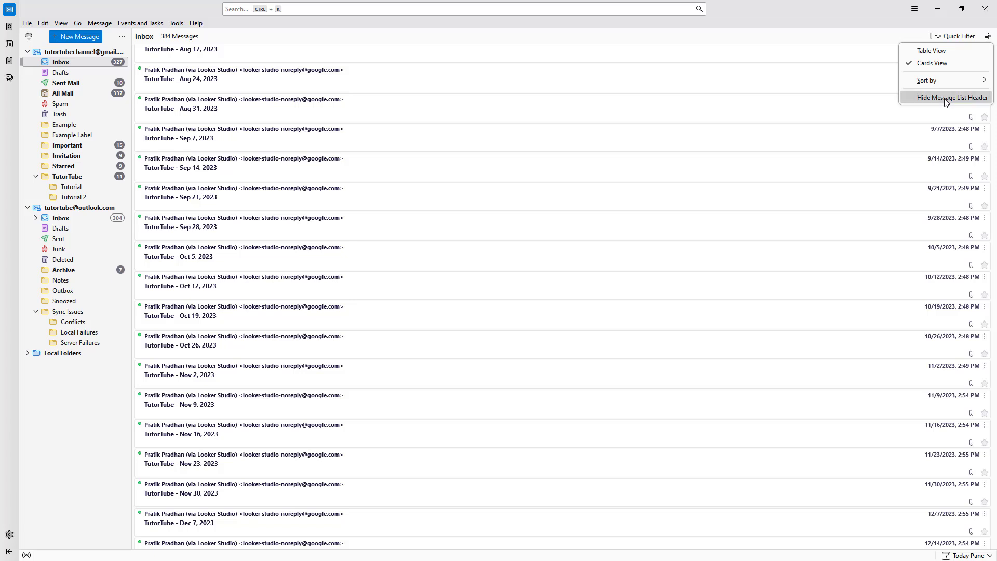
left_click(952, 97)
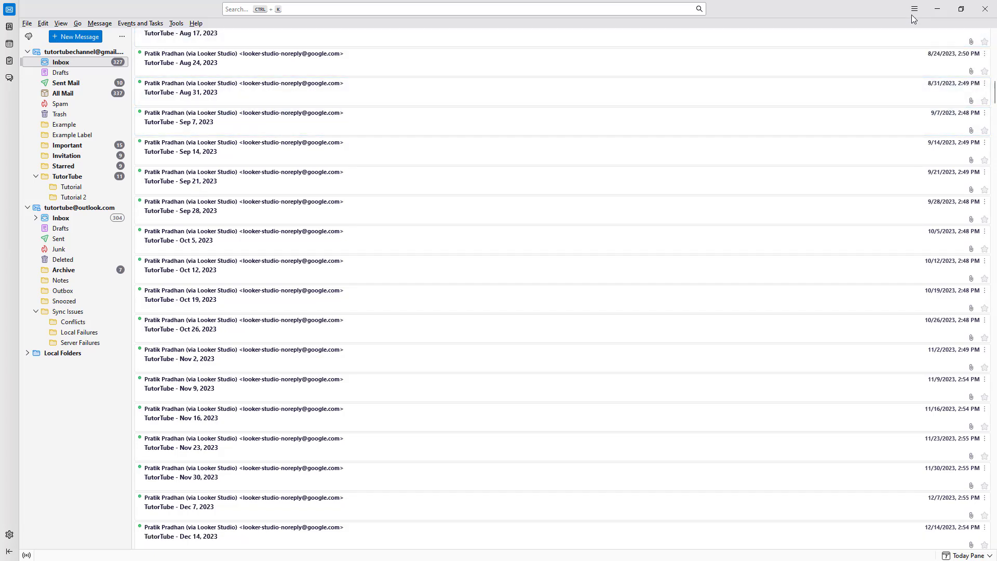
Re-enable Message List Header via View > Layout, then check the display options without changes
left_click(914, 8)
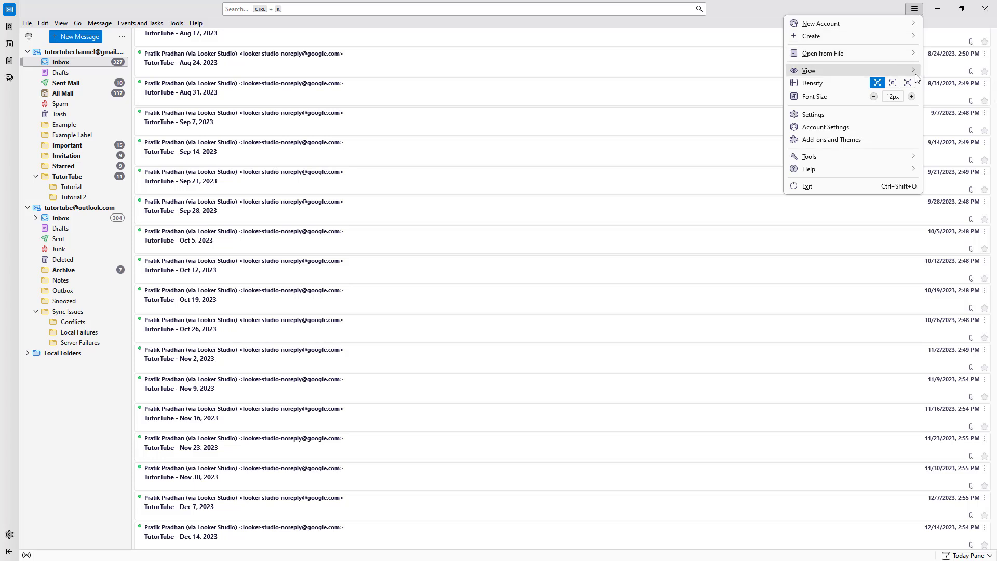
left_click(809, 70)
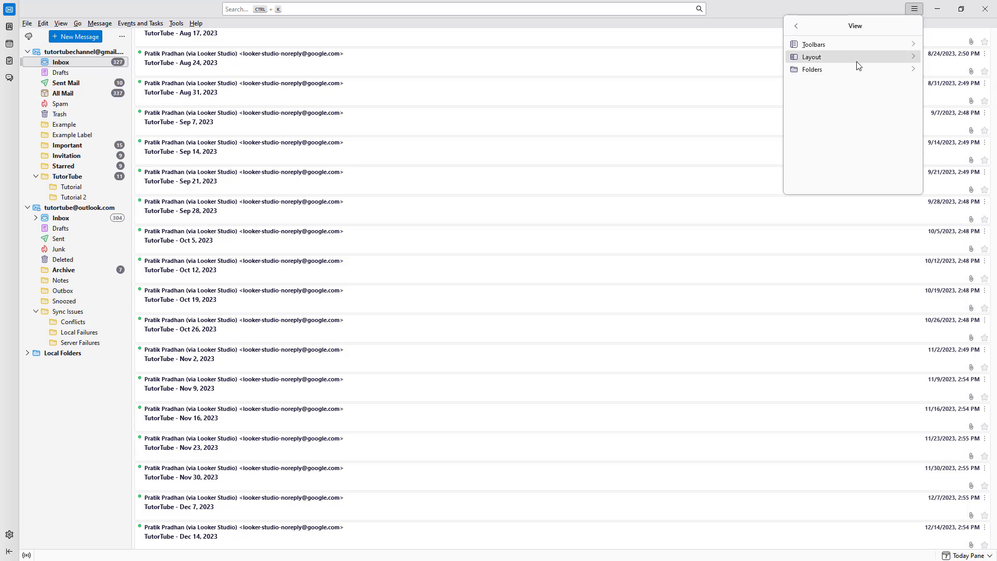
left_click(811, 56)
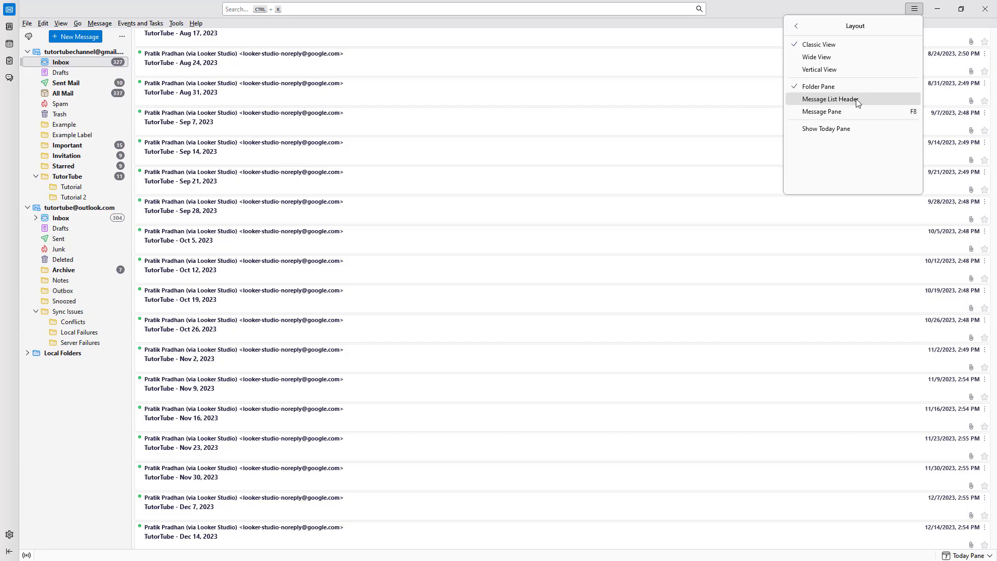
left_click(828, 100)
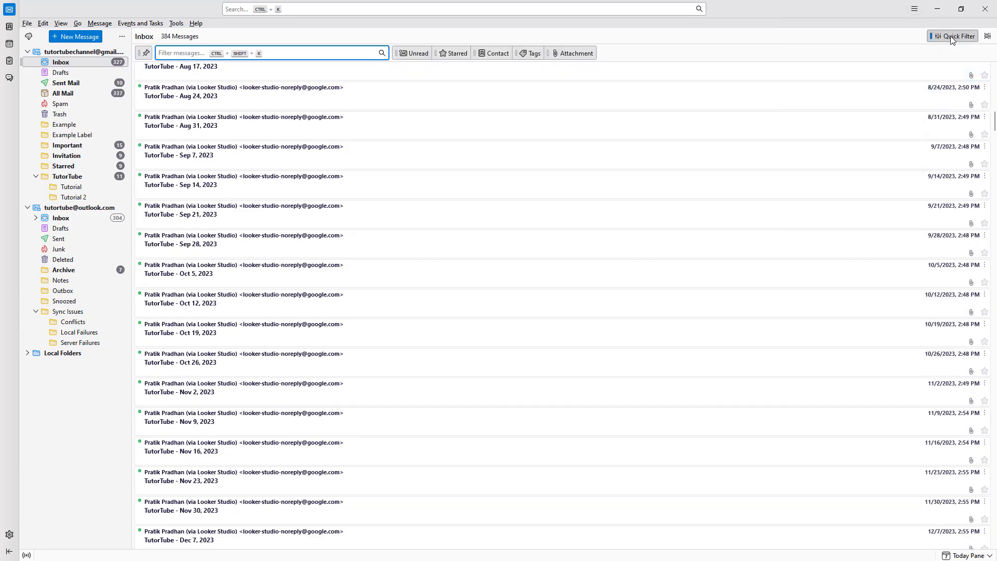
left_click(987, 36)
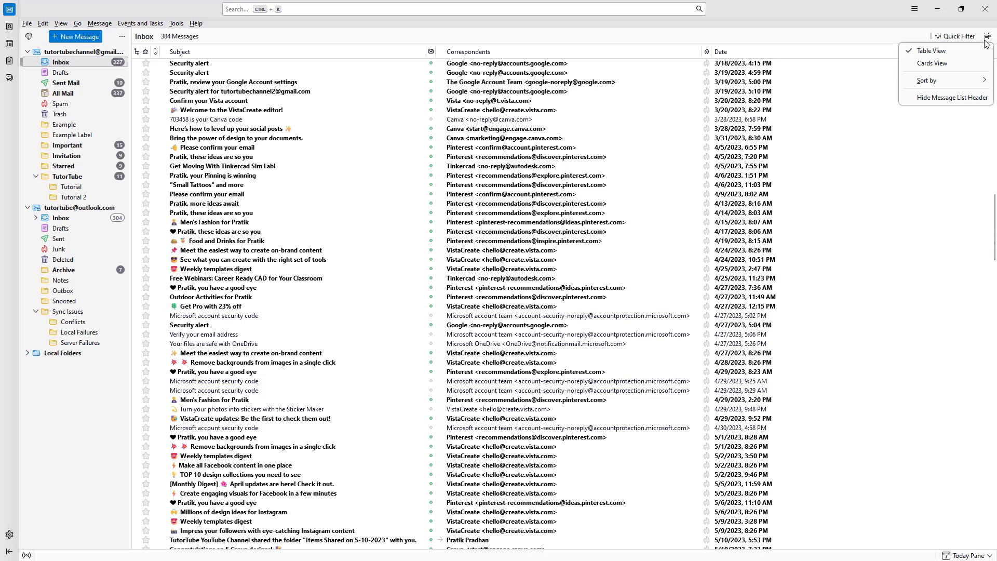
left_click(931, 63)
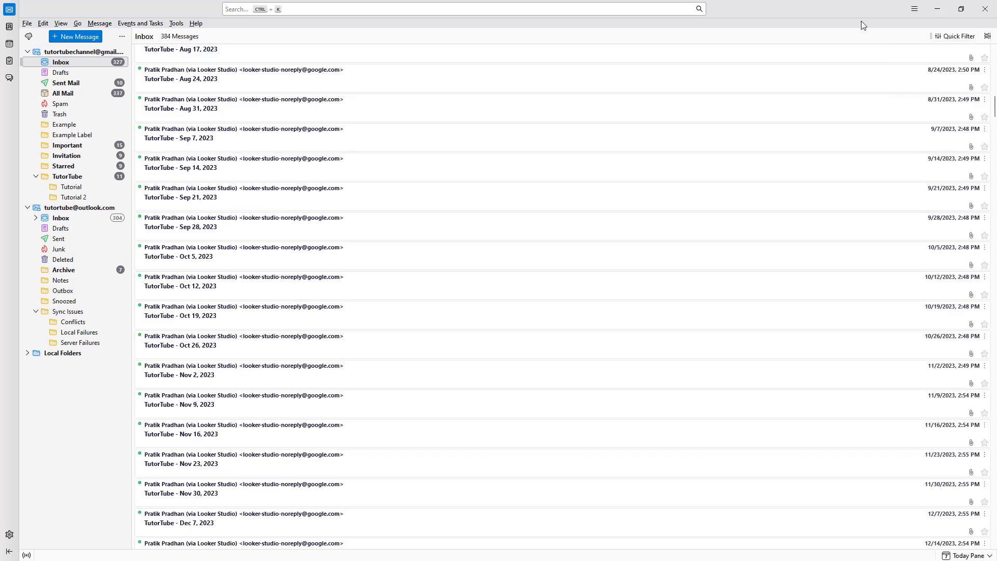